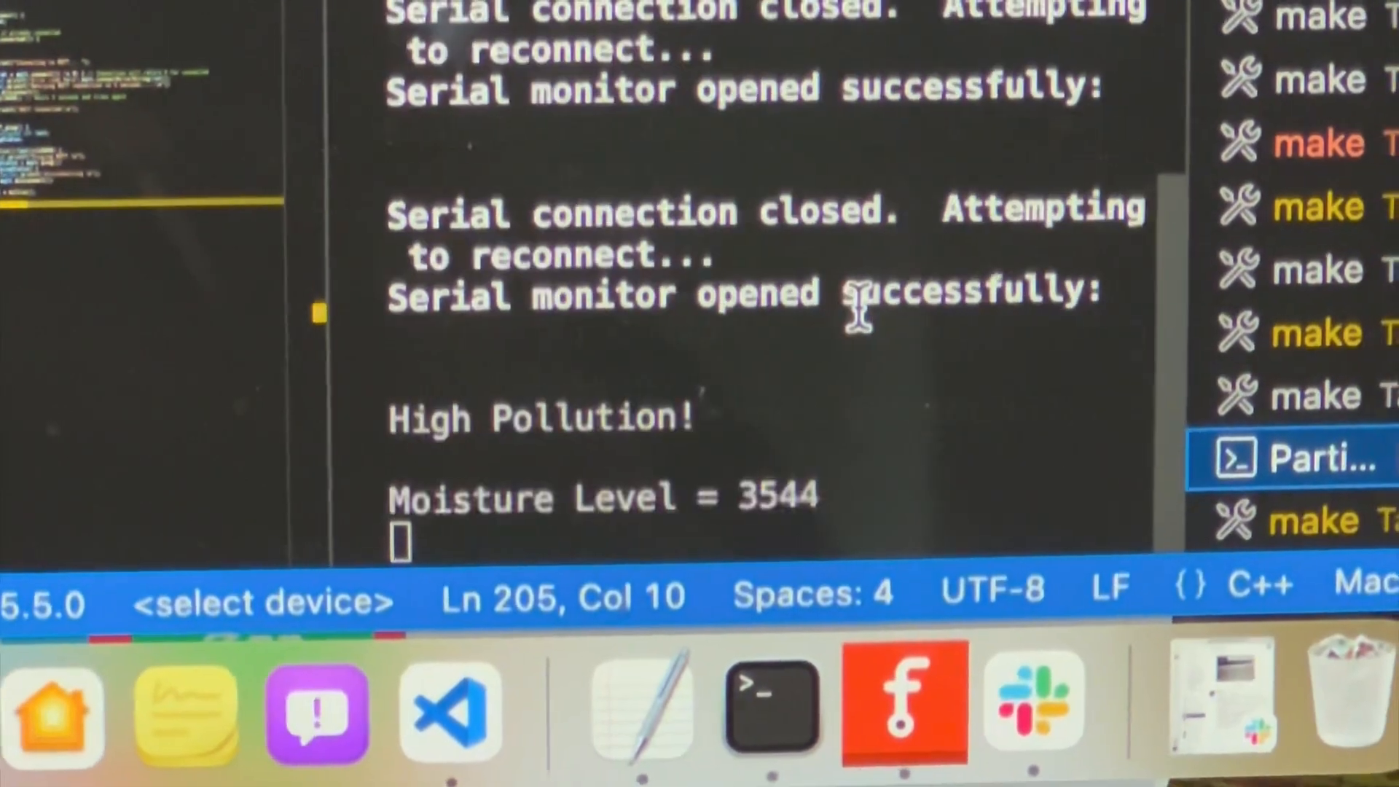
scroll("down", 3)
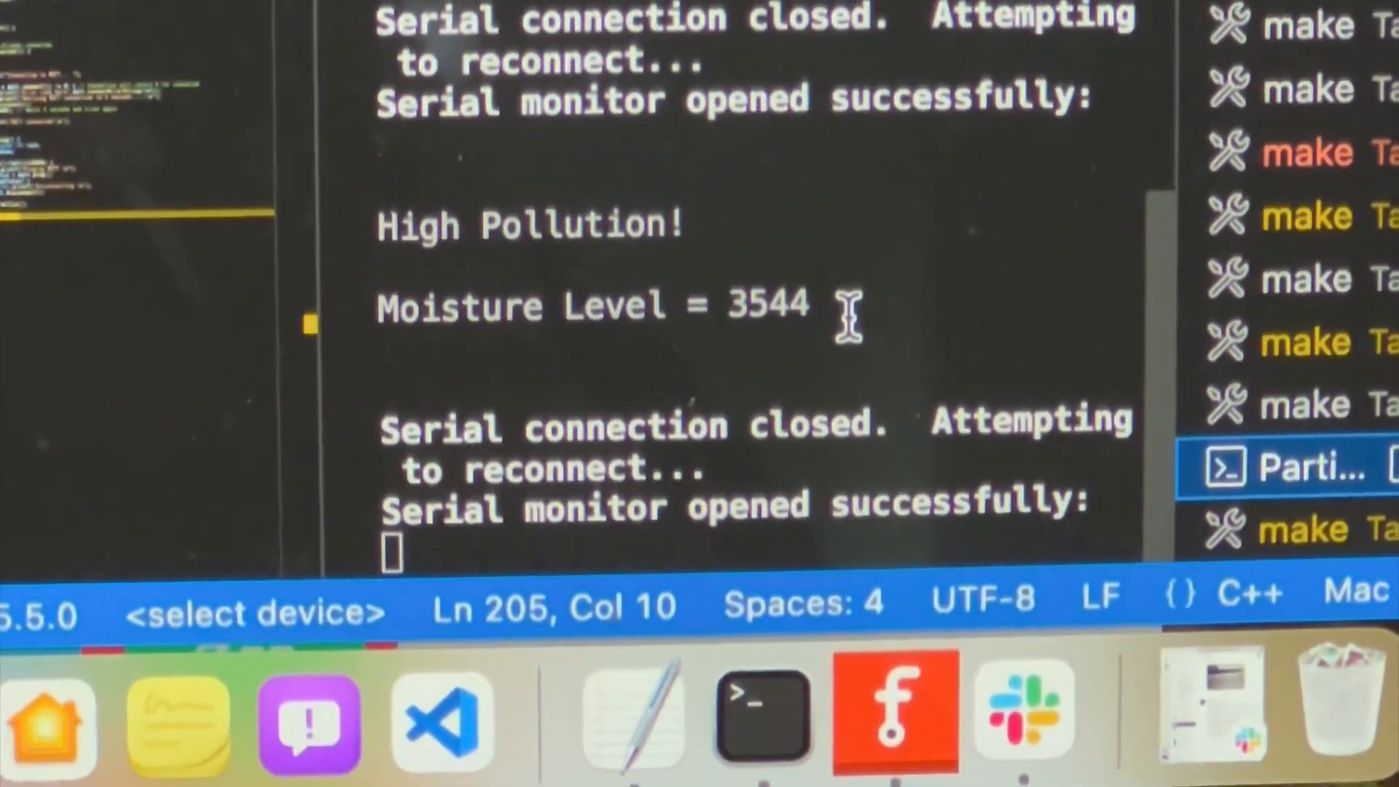